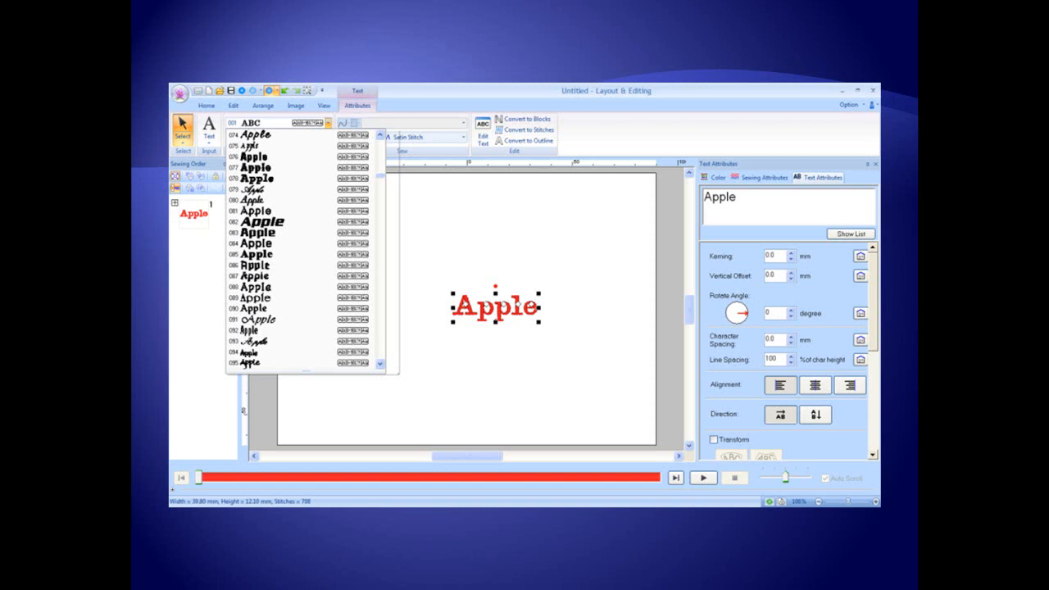
type("Quilt Label")
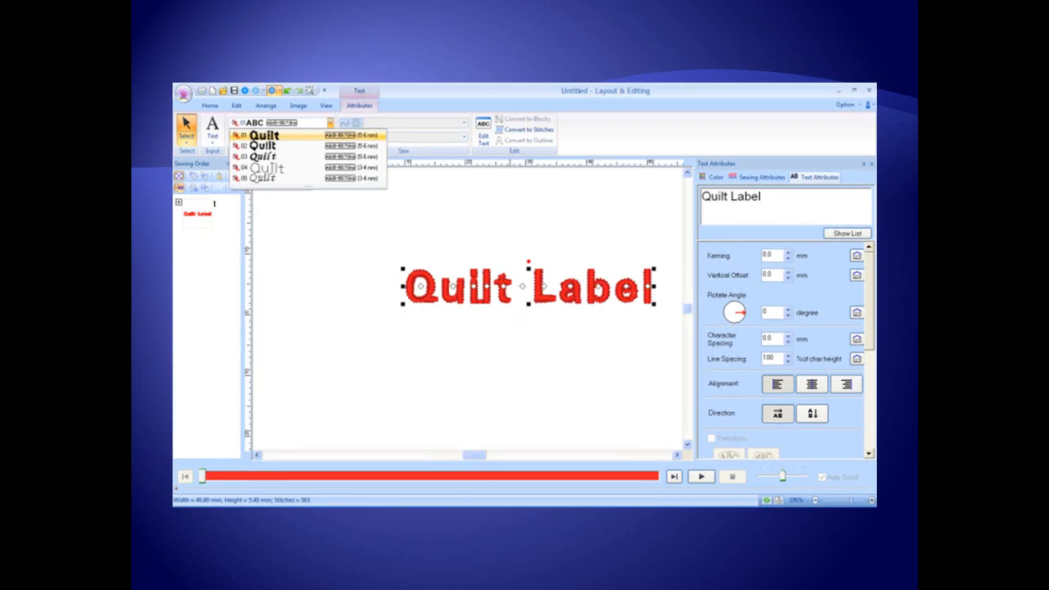